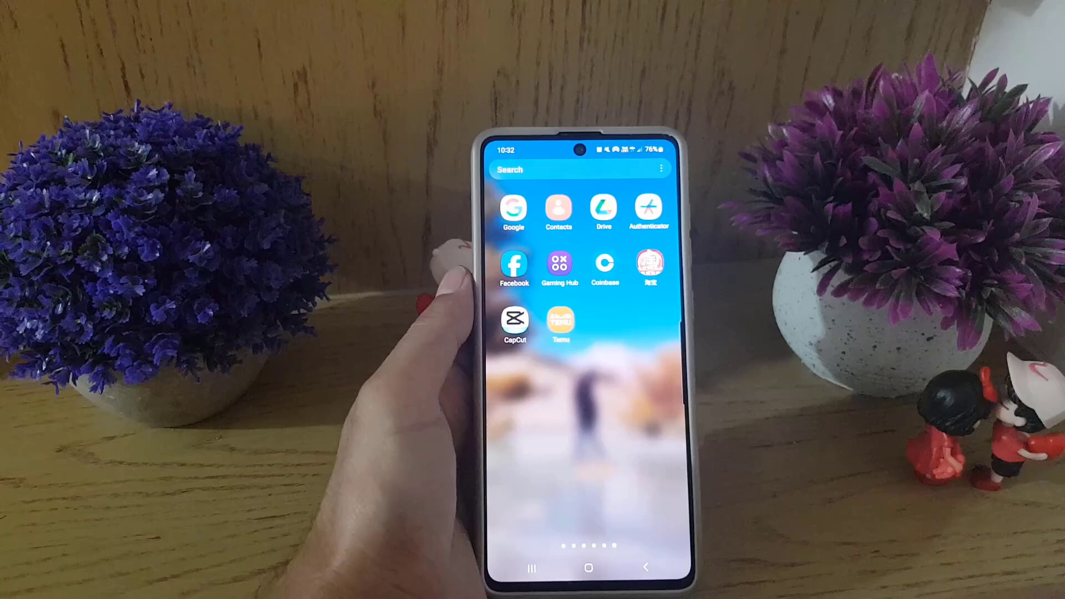
# - Launch Taobao to its Home feed and enter 'chikawa' in the search box
pyautogui.click(649, 264)
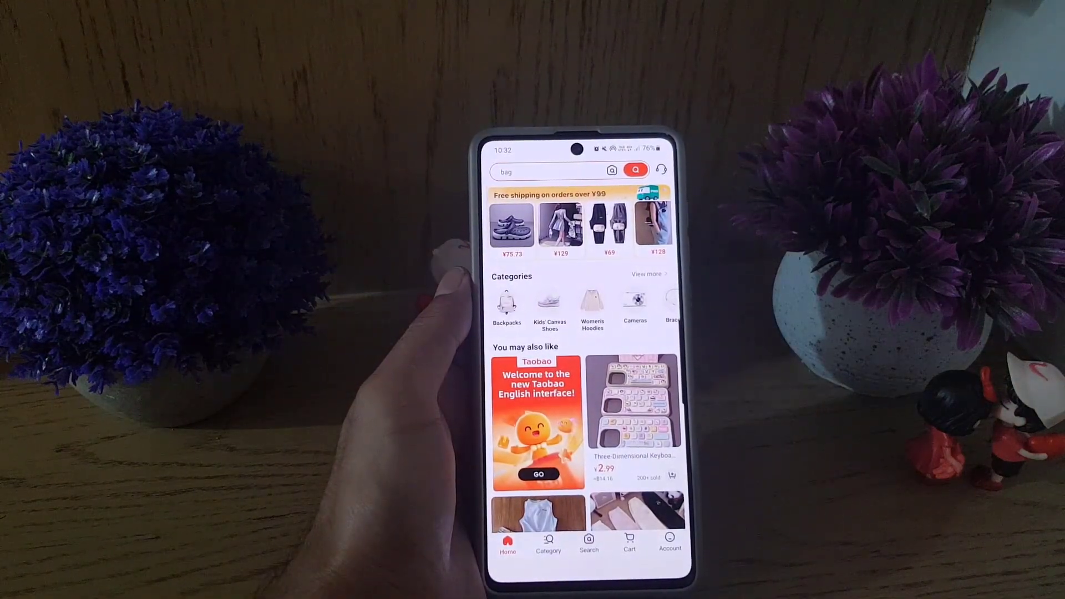
pyautogui.write('chikawa')
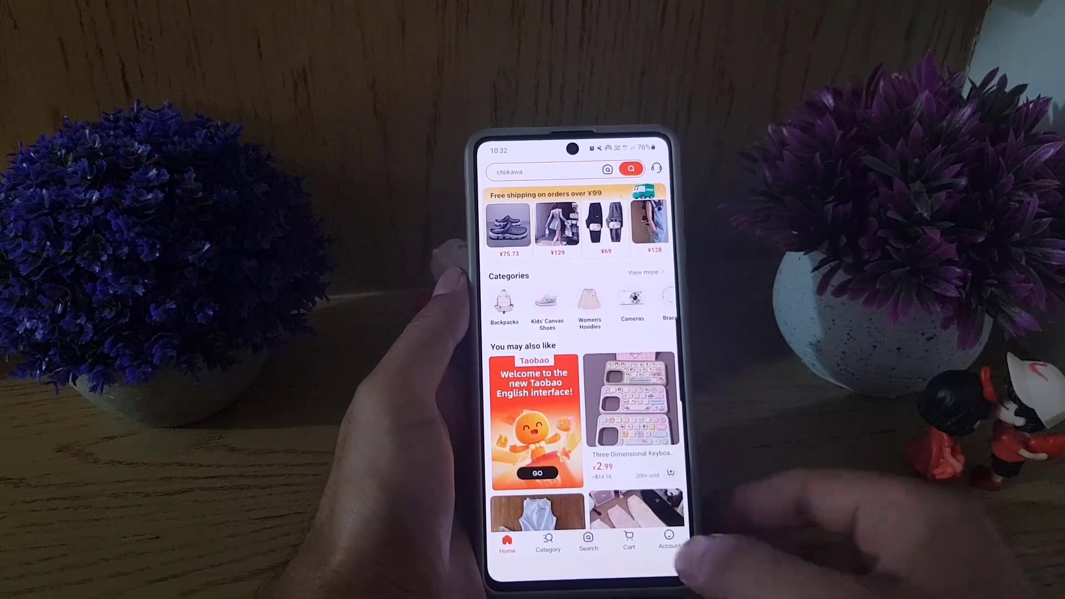
# - Go to the Account page and enter Settings from its gear icon
pyautogui.click(669, 543)
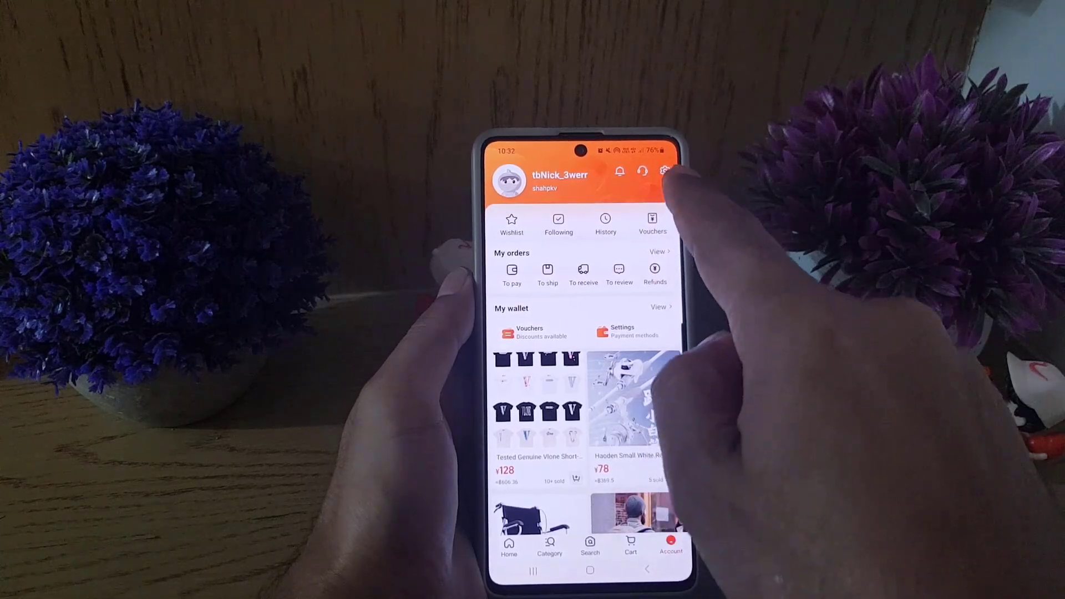
pyautogui.click(665, 171)
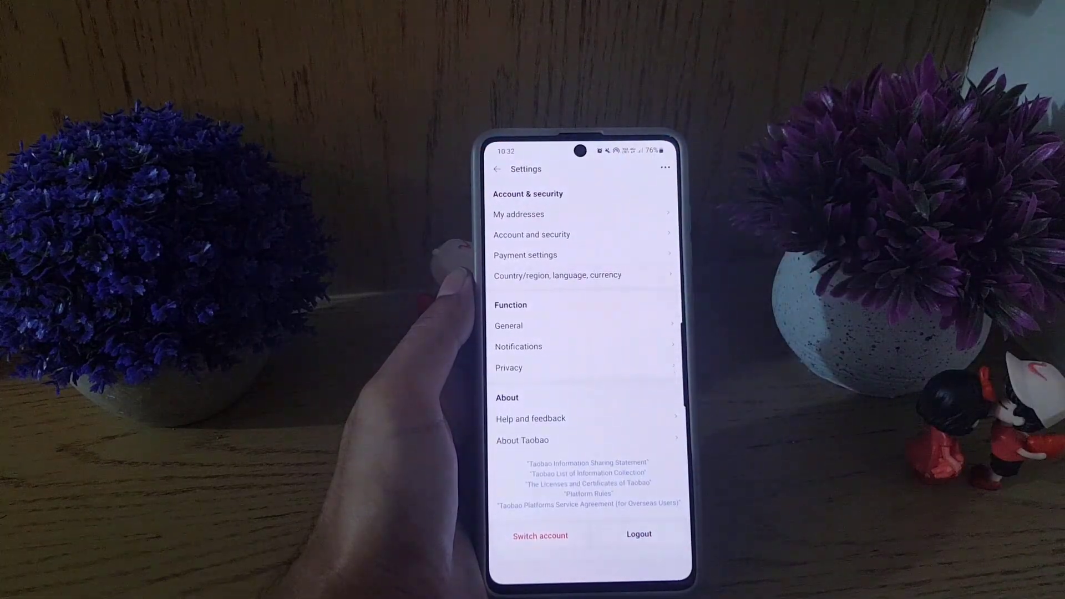